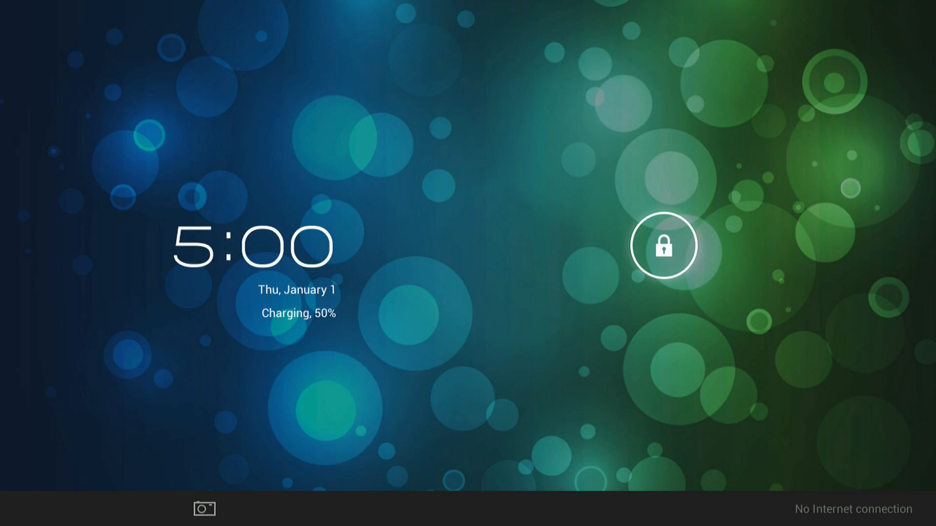
# Step: Unlock the lock screen to reach the home screen with its app shortcuts and dock
pyautogui.click(662, 245)
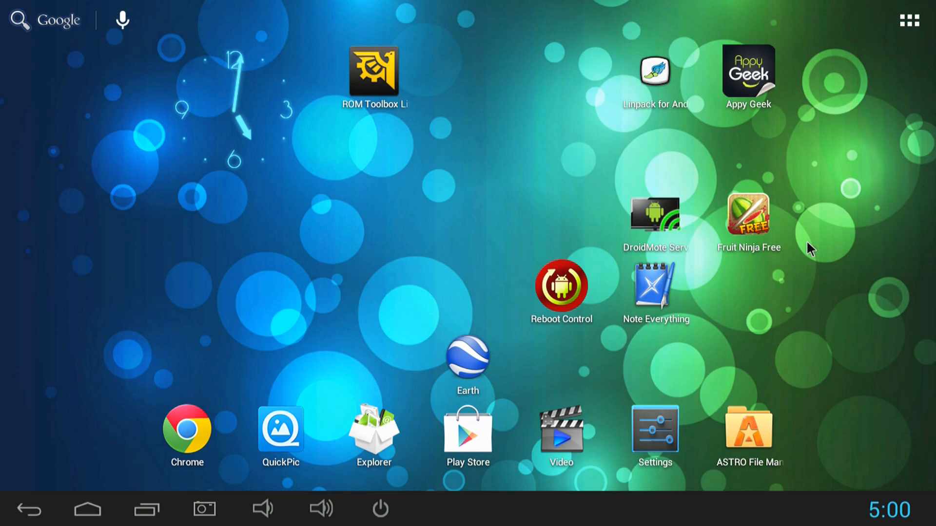
pyautogui.moveTo(556, 258)
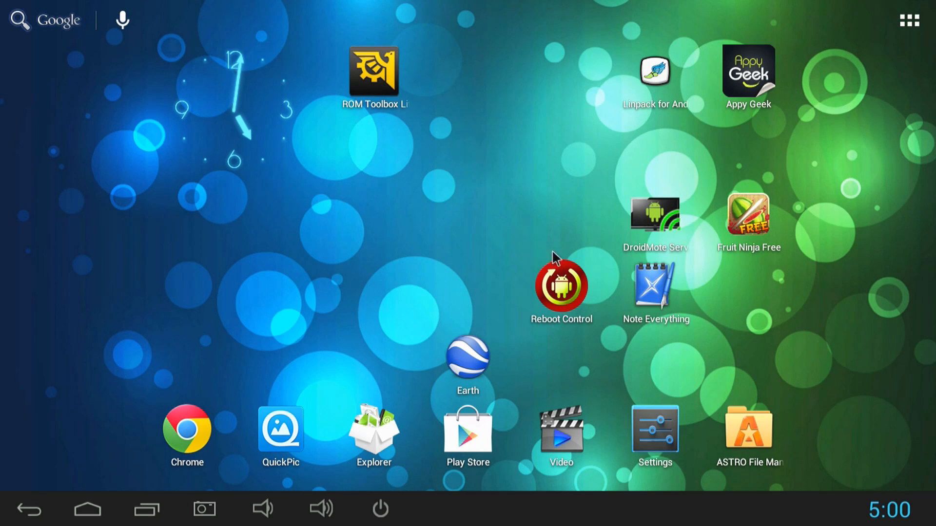
pyautogui.moveTo(379, 77)
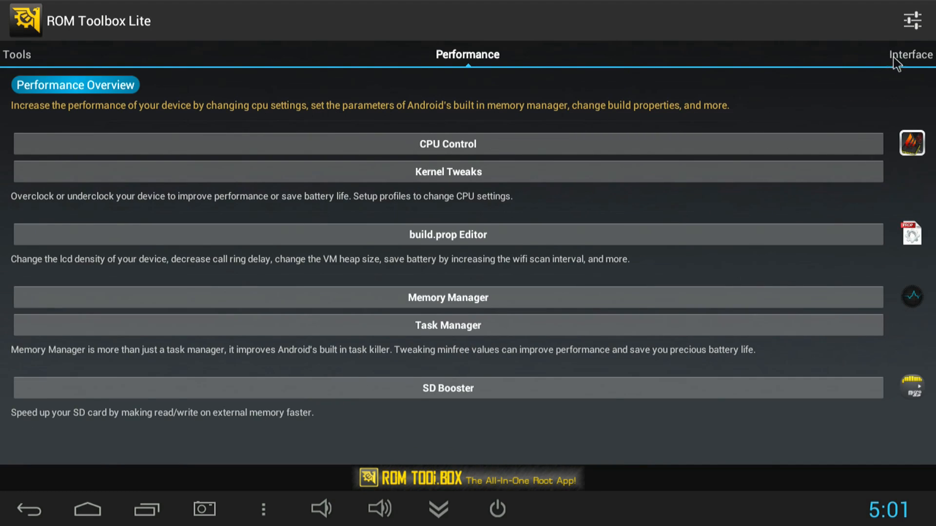
# Step: Go to the Interface tab and open Boot Animations to list server animations
pyautogui.click(909, 55)
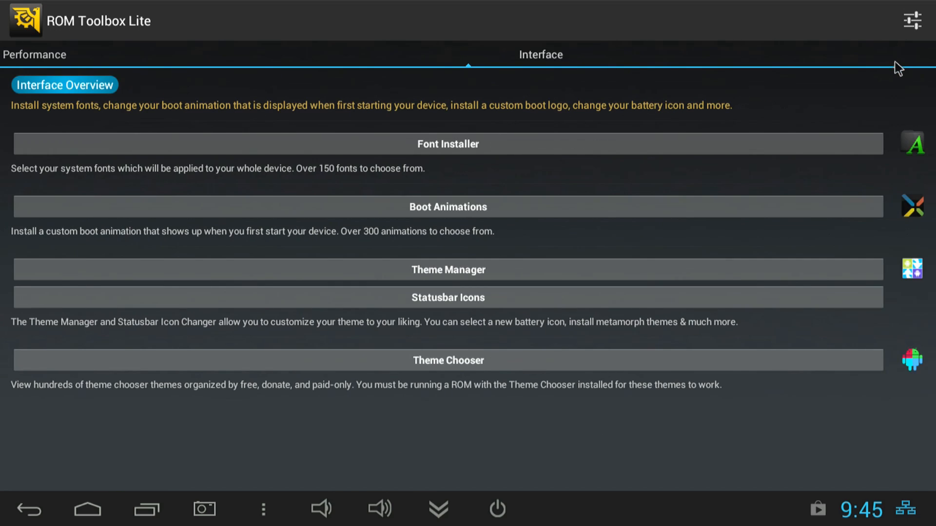
pyautogui.click(447, 206)
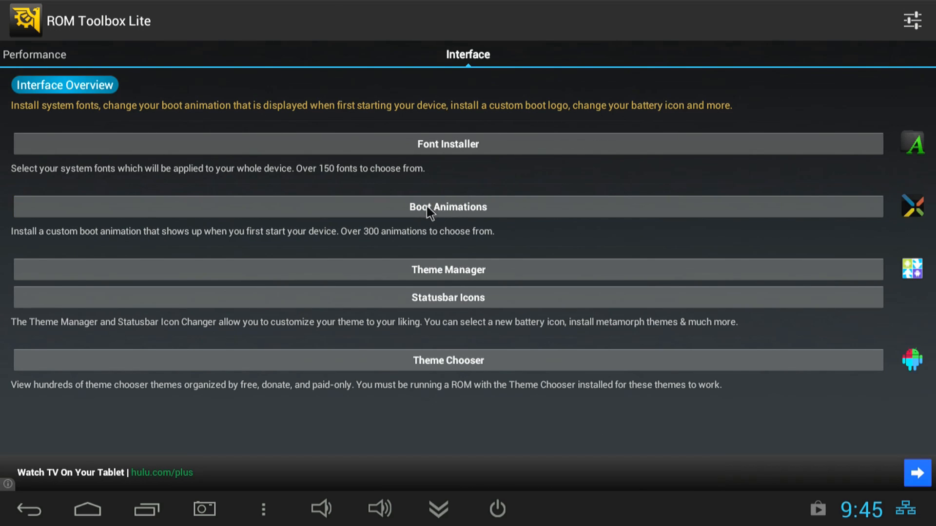
pyautogui.click(447, 207)
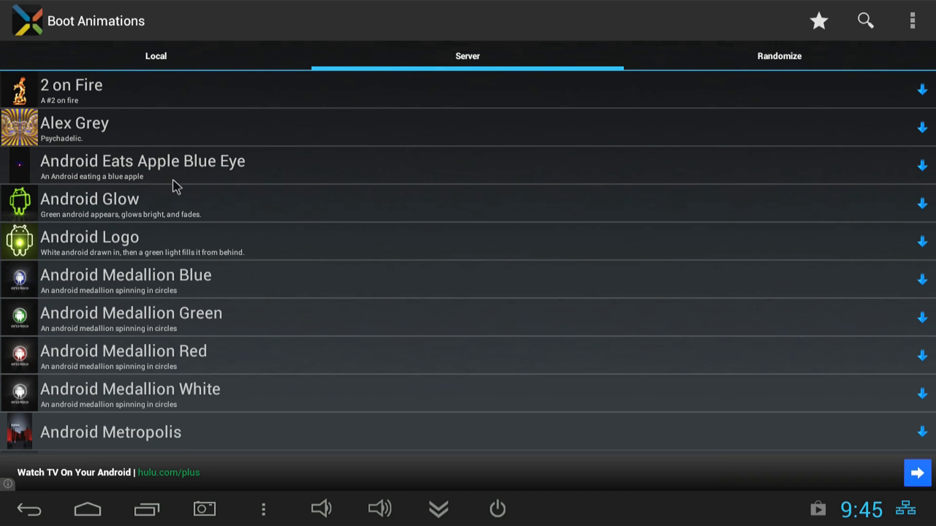
pyautogui.click(90, 203)
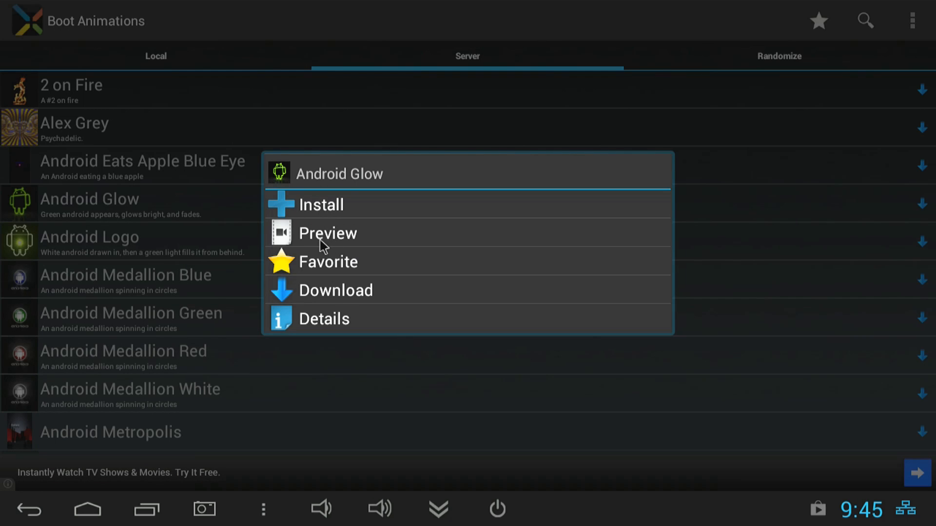
pyautogui.moveTo(244, 330)
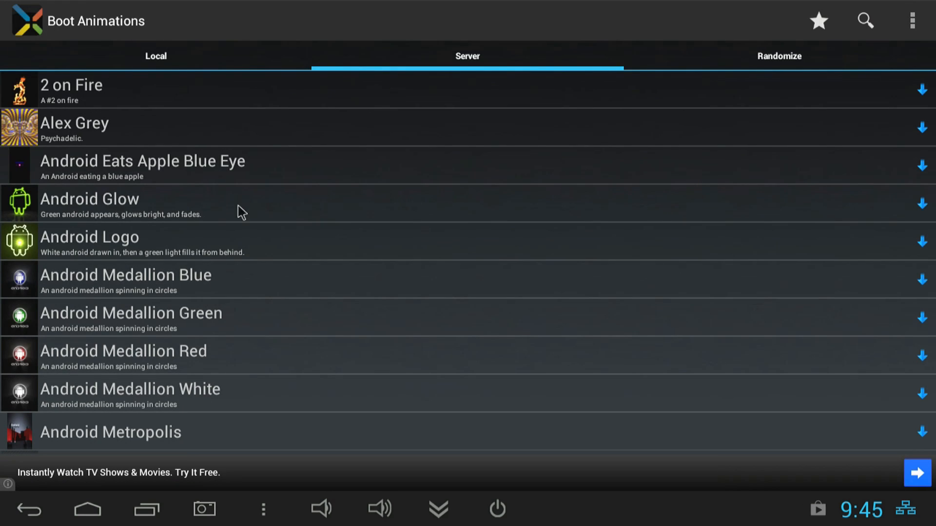
pyautogui.scroll(-3)
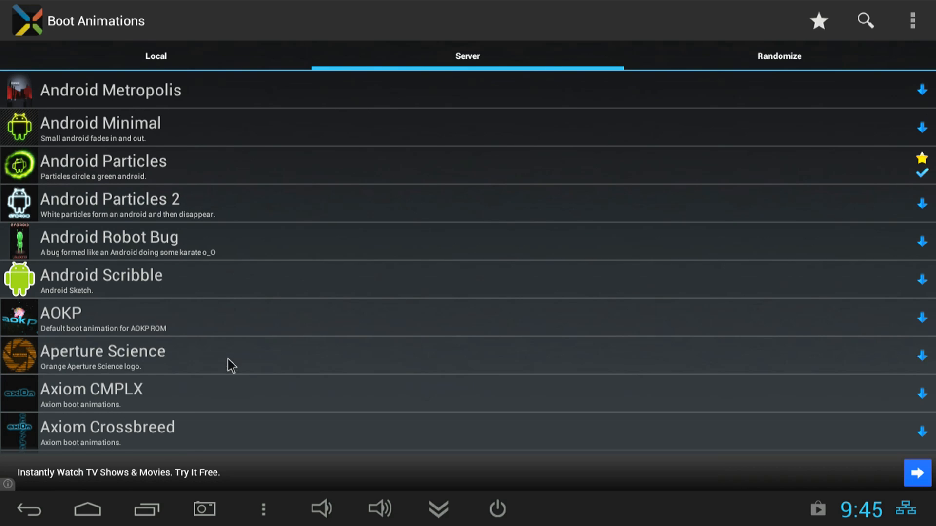
pyautogui.scroll(-3)
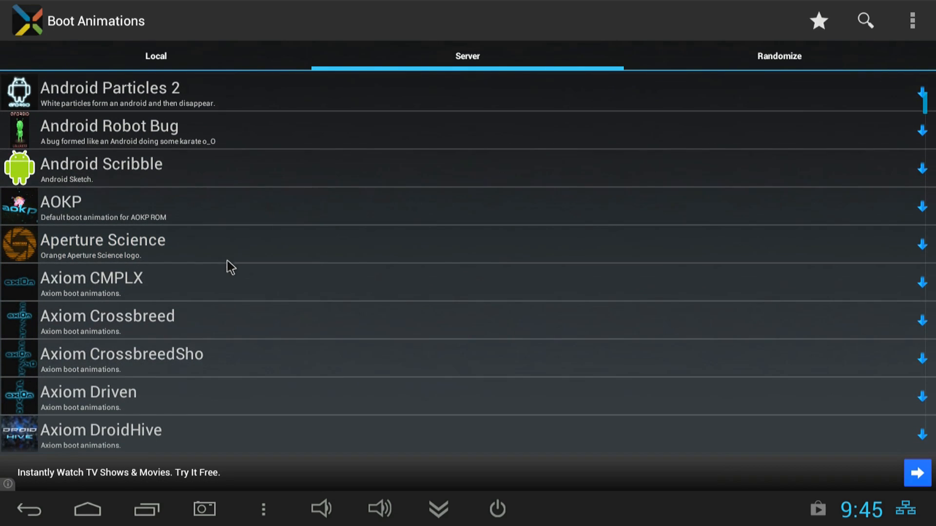
pyautogui.scroll(-3)
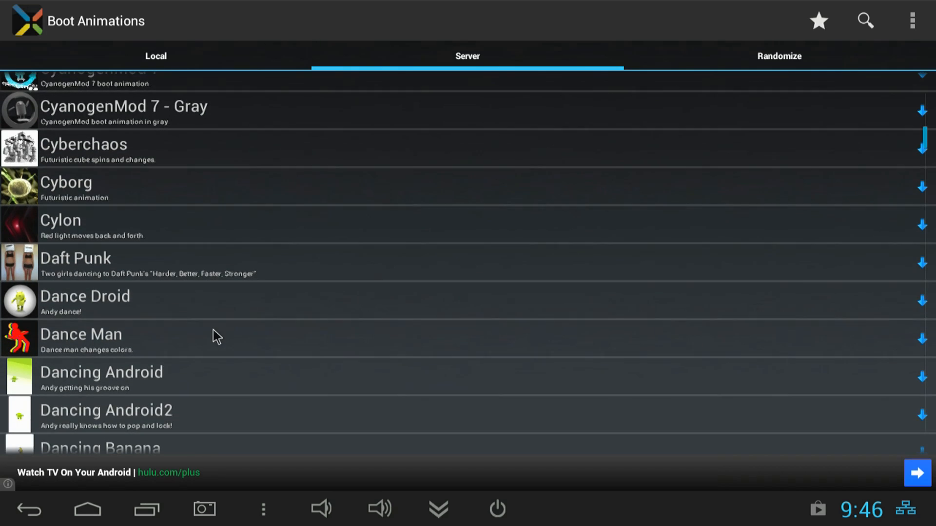
# Step: Install the Dance Droid boot animation so it shows a downloaded checkmark
pyautogui.click(922, 301)
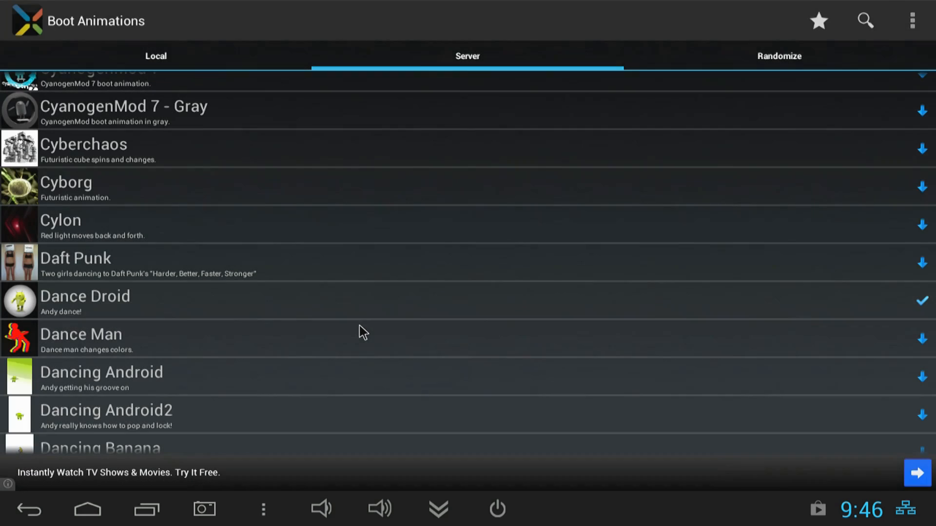
# Step: Launch Reboot Control, grant Superuser access, and choose Reboot
pyautogui.click(497, 509)
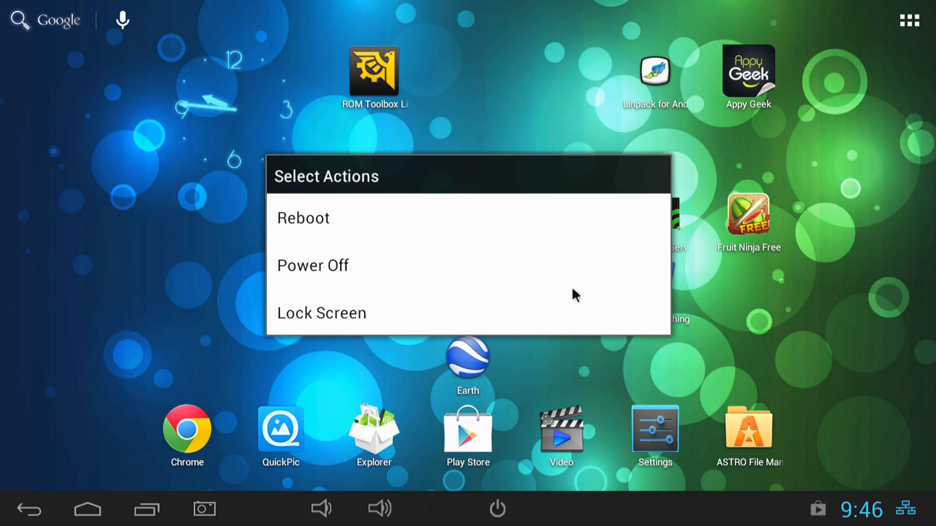
pyautogui.click(303, 218)
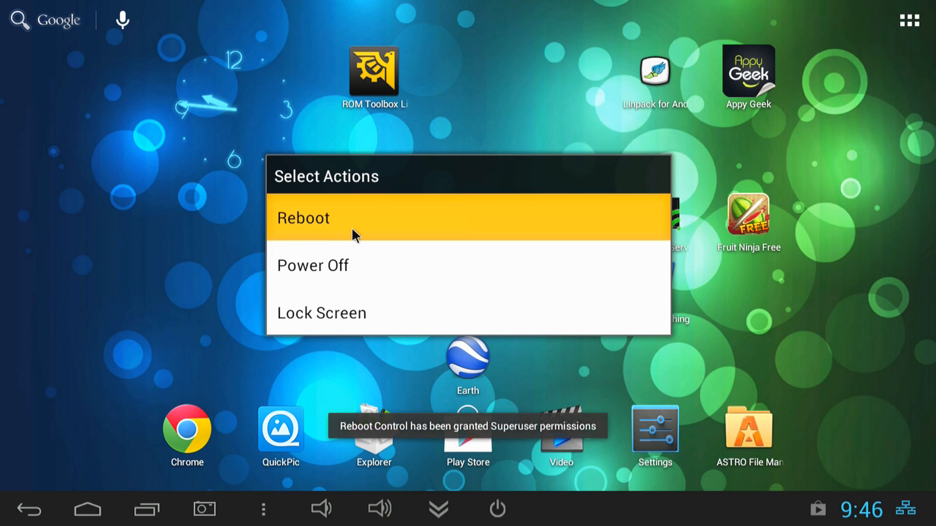
pyautogui.click(303, 218)
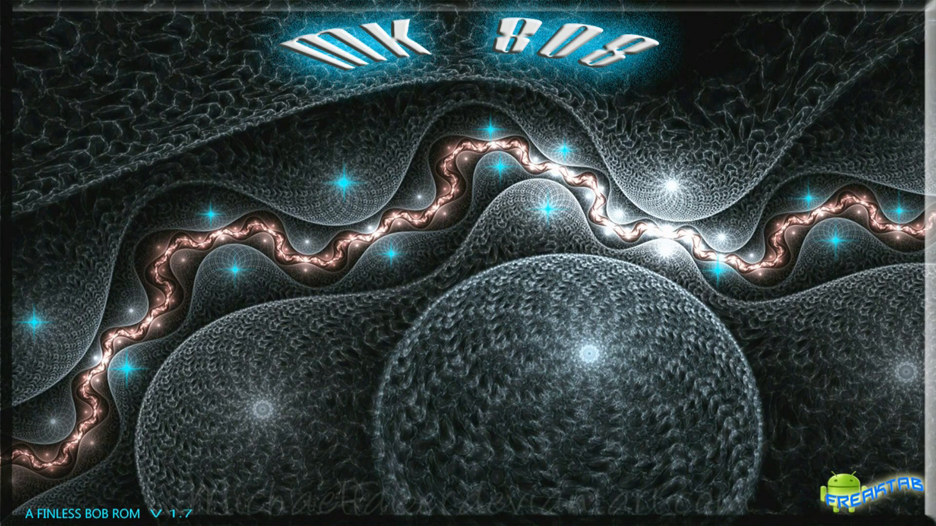